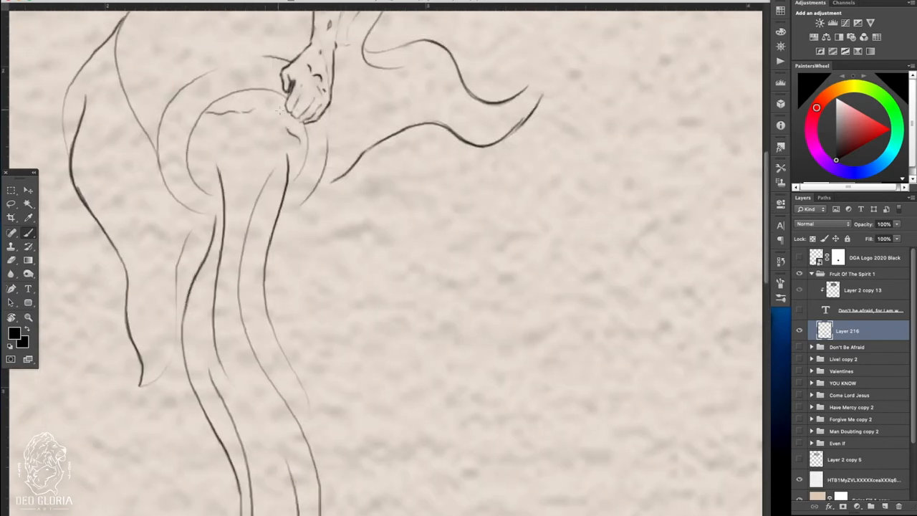
Step: Scroll the canvas down to the dove drawn below the falling water stream
scroll(down, 3)
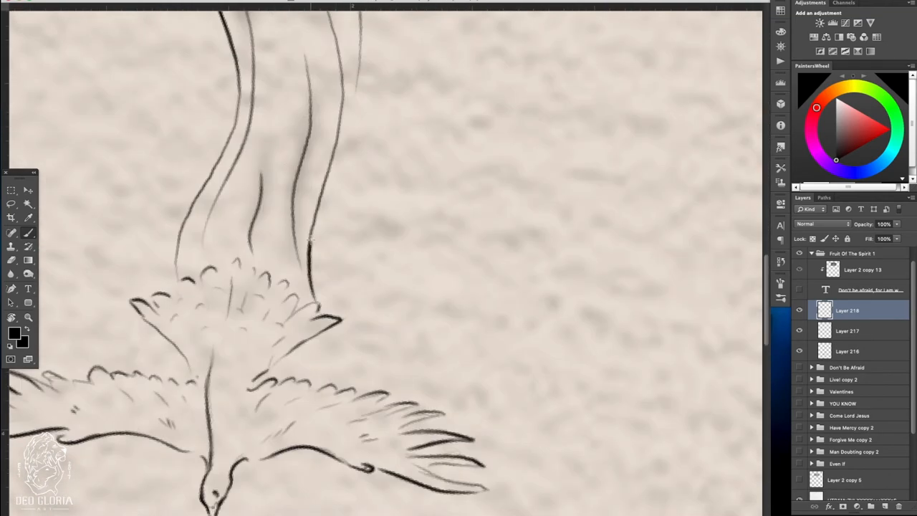
Step: Switch to Layer 216, then back to Layer 218 for the dove's wing feathers
click(847, 351)
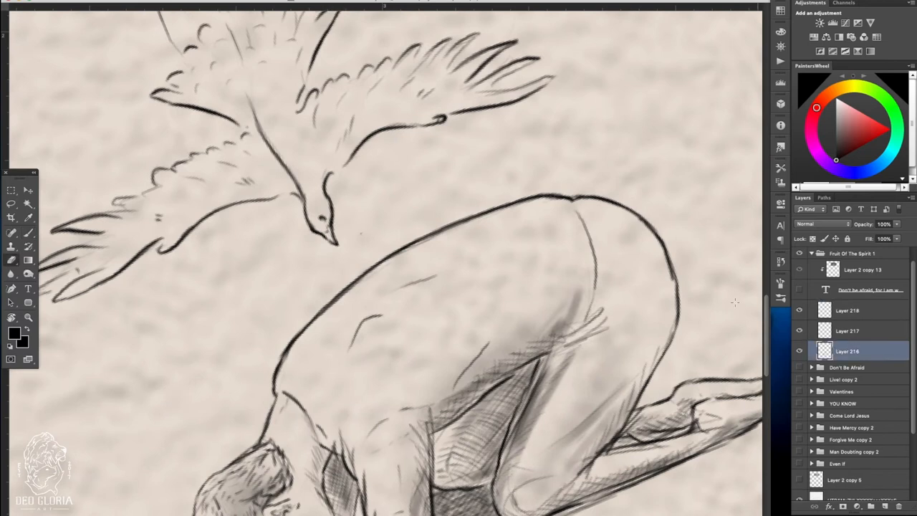
click(846, 310)
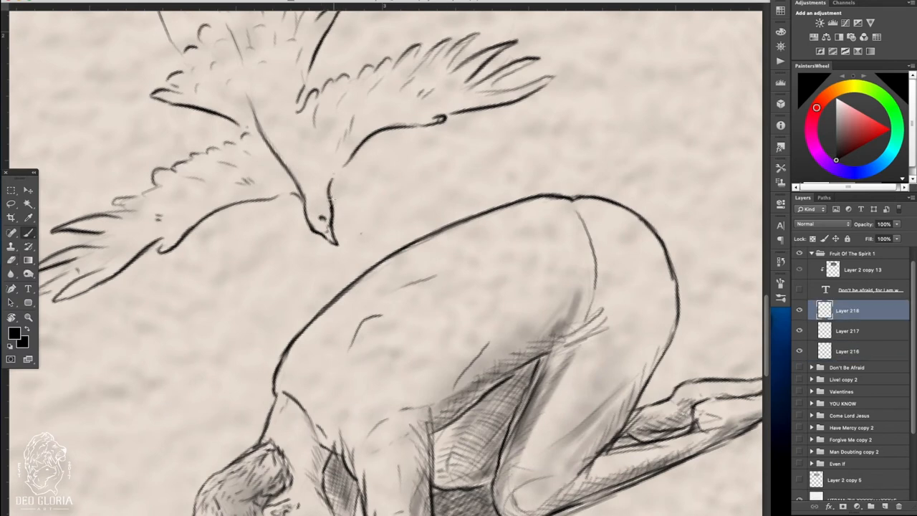
scroll(down, 3)
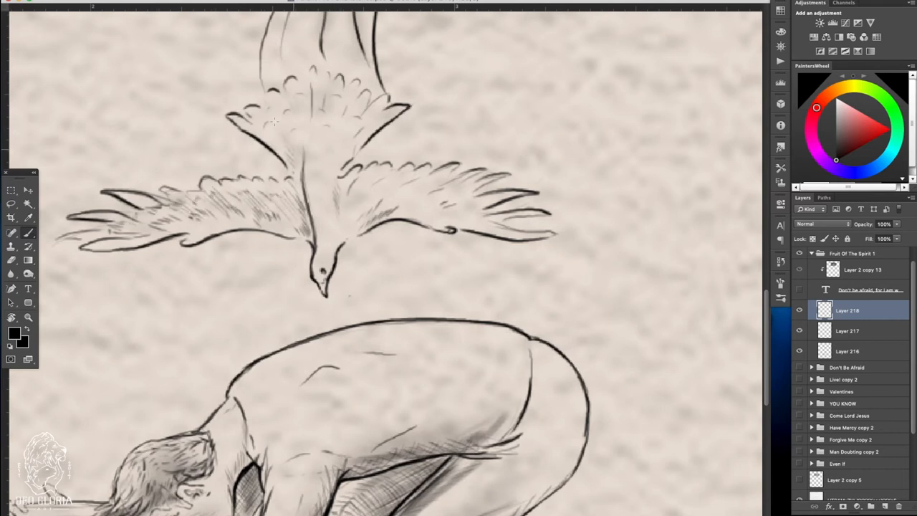
Step: Select the drawing layer for the kneeling man's contours and cross-hatching
click(846, 351)
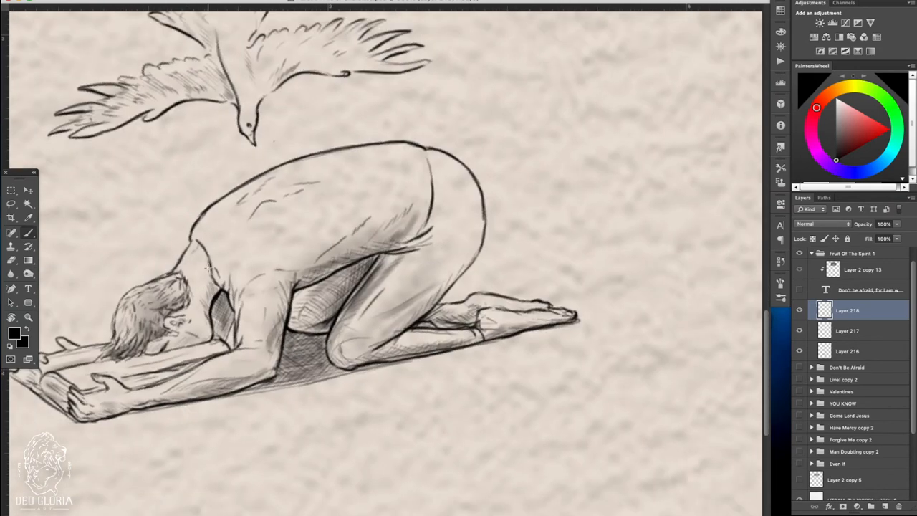
Step: Scroll the canvas to the dove for outlining the side splashes
scroll(down, 3)
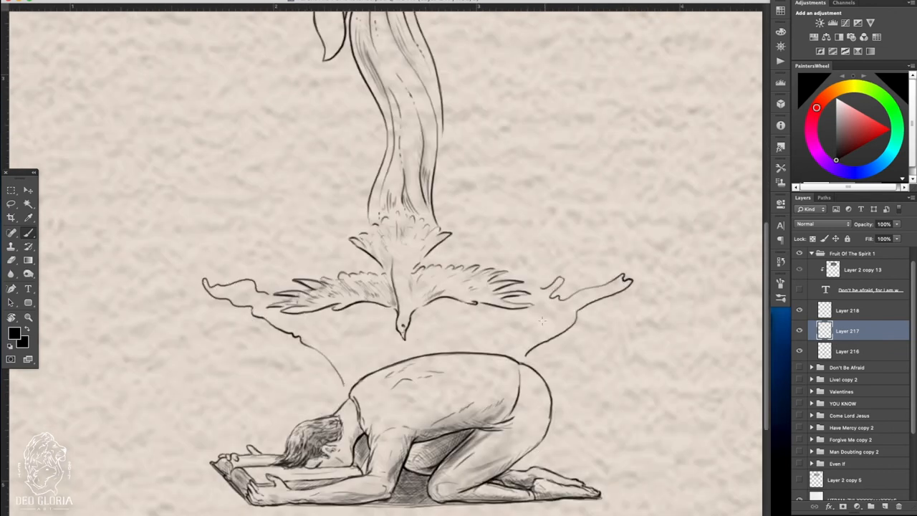
Step: Pick a layer for the back splash lines, then switch to Layer 216 for shading
click(848, 350)
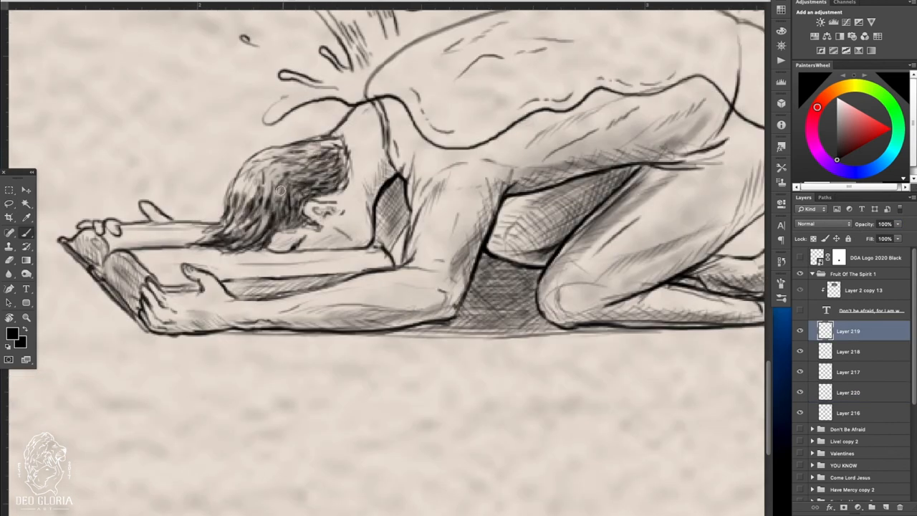
click(847, 412)
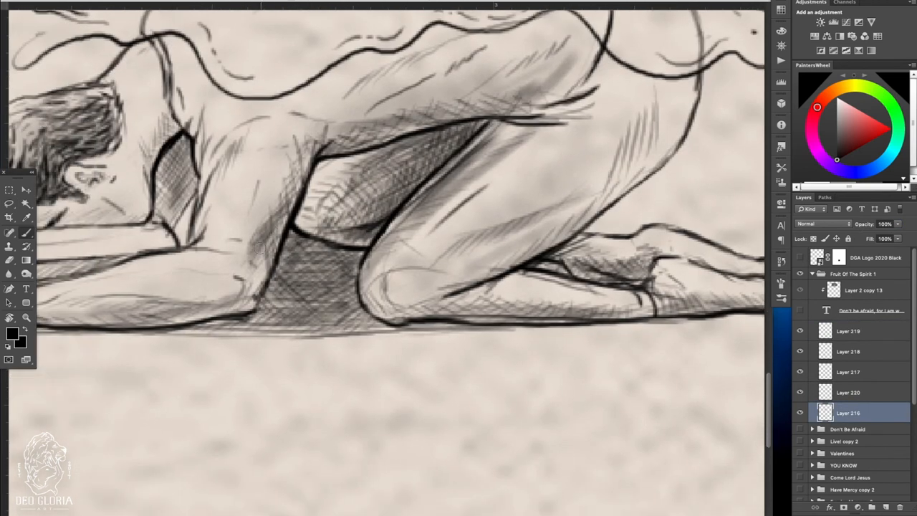